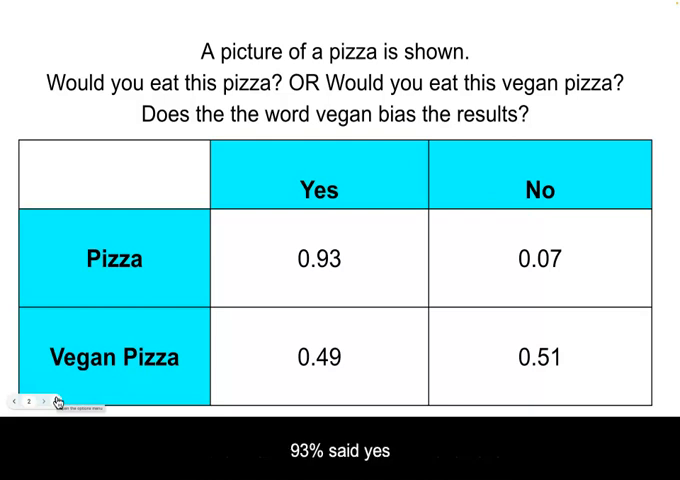
Step: Switch from the pizza survey slide to the codap.concord.org browser tab
{"action": "left_click", "coordinate": [155, 9]}
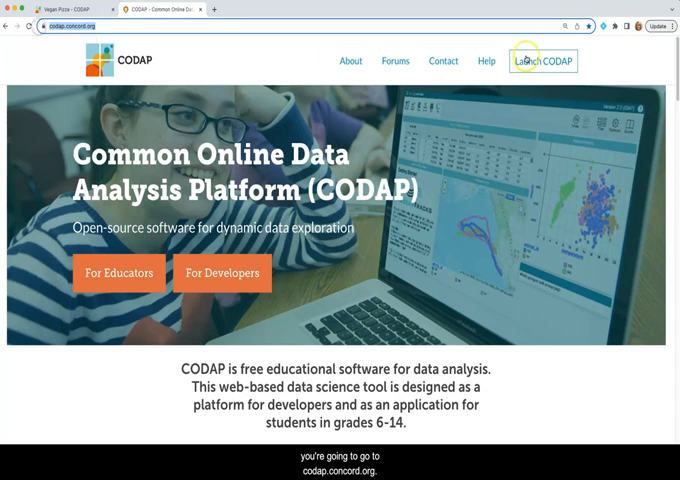
Step: Launch CODAP, start a blank document, and add a new empty table
{"action": "left_click", "coordinate": [541, 61]}
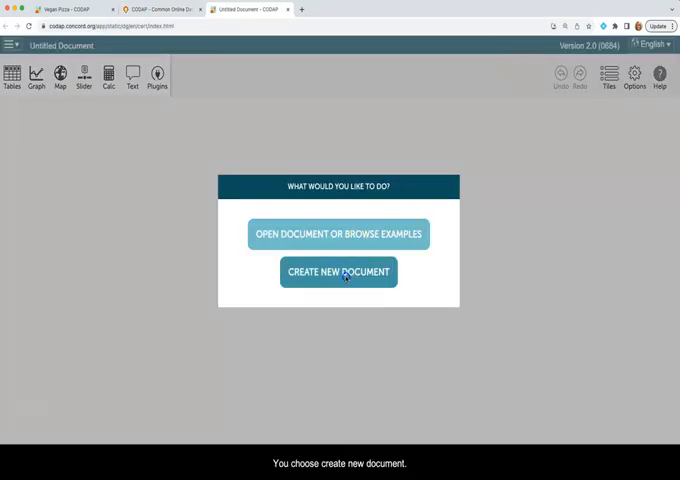
{"action": "left_click", "coordinate": [338, 272]}
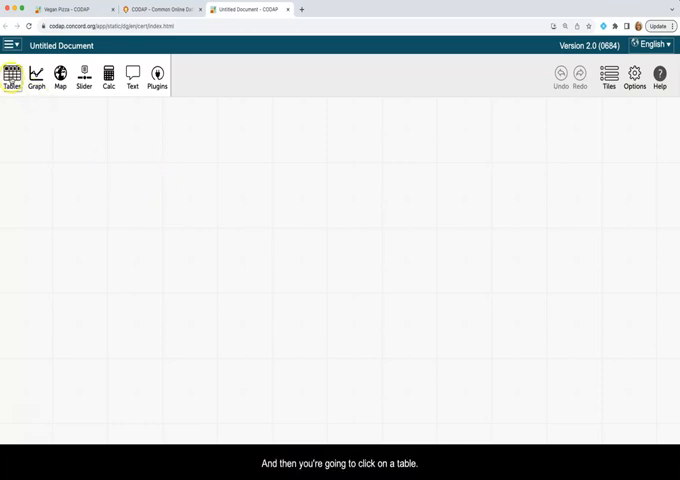
{"action": "left_click", "coordinate": [12, 76]}
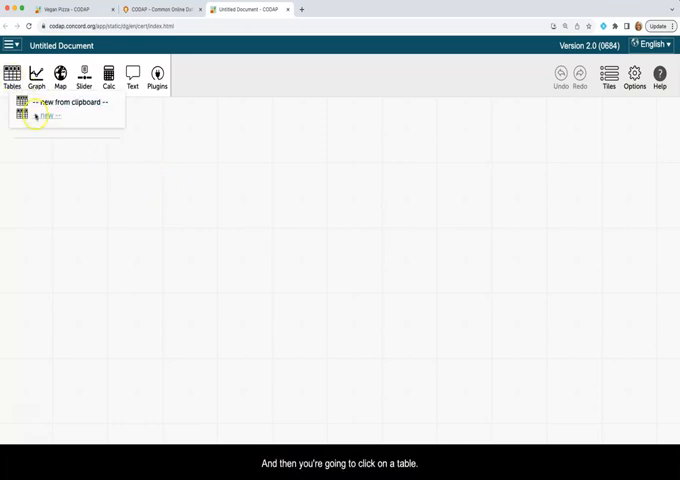
{"action": "left_click", "coordinate": [47, 114]}
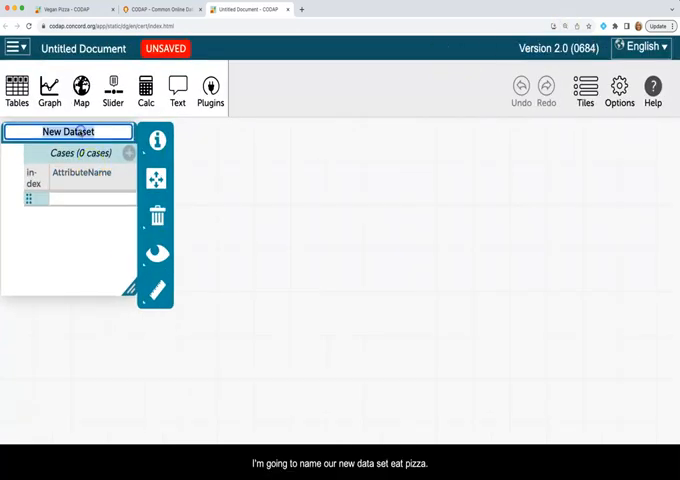
Step: Name the dataset 'Eat Pizza' and rename its attribute to 'Response'
{"action": "type", "text": "Eat P"}
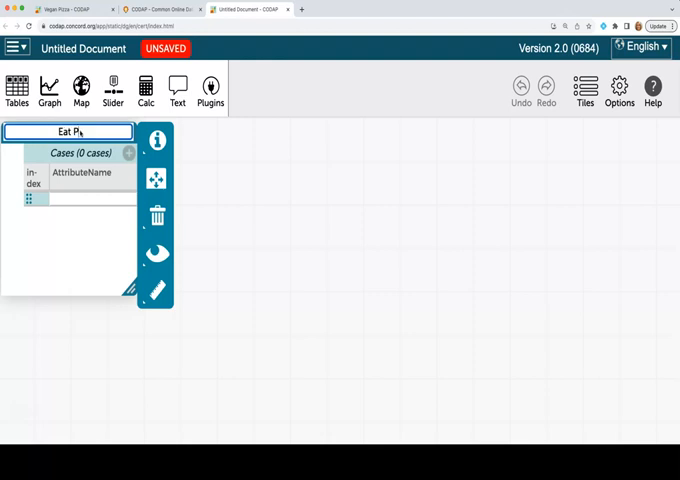
{"action": "type", "text": "izza"}
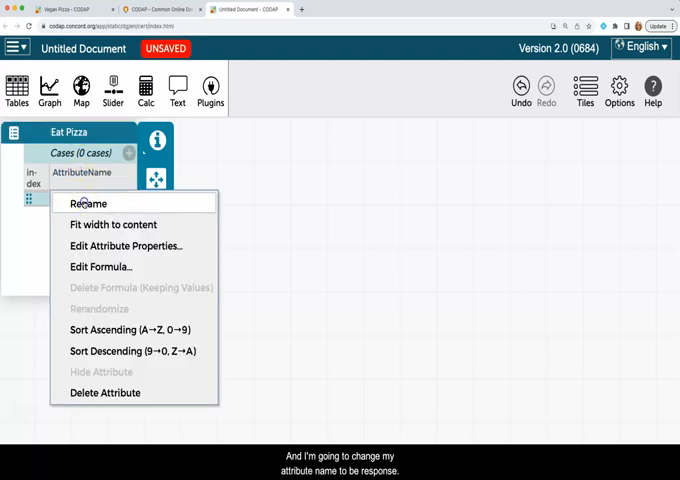
{"action": "left_click", "coordinate": [88, 203]}
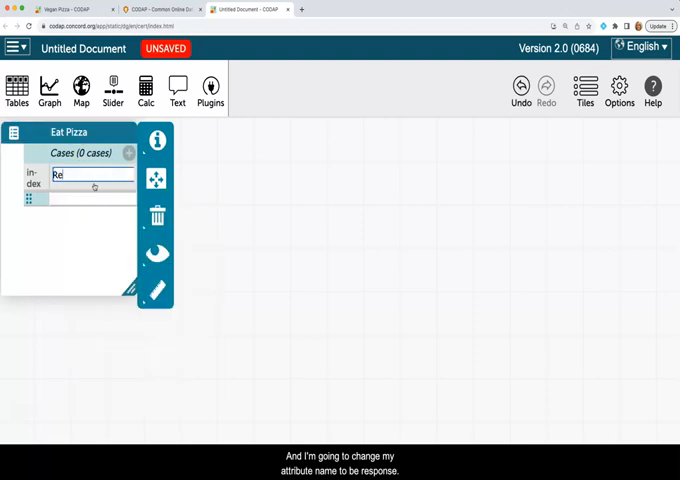
{"action": "type", "text": "sponse"}
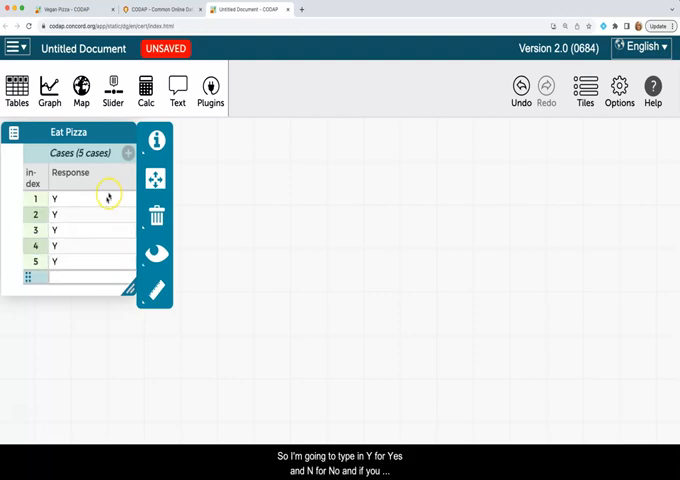
Step: Continue entering Y/N responses in the Eat Pizza table
{"action": "left_click", "coordinate": [177, 90]}
{"action": "type", "text": "Would you eat this vegan pizza? 22 Y, 23 N"}
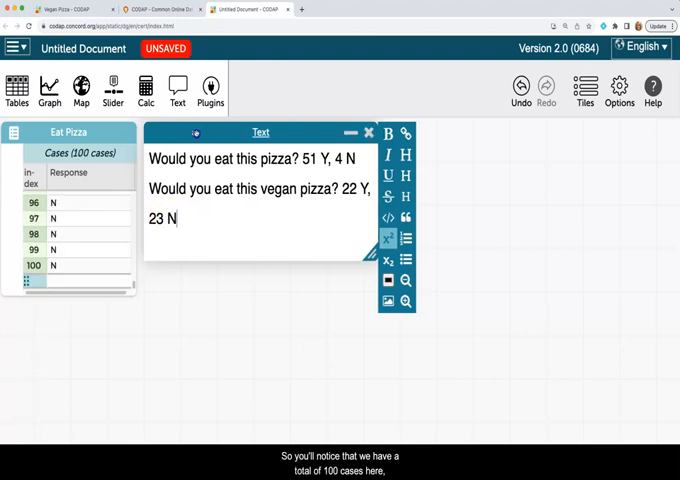
Step: Move the text note right of the table and reopen its vegan counts for editing
{"action": "left_click_drag", "start_coordinate": [260, 132], "coordinate": [515, 132]}
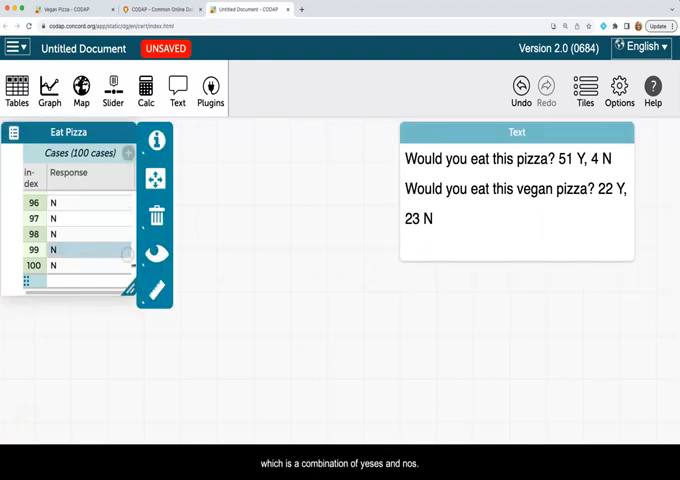
{"action": "scroll", "scroll_direction": "up", "scroll_amount": 3}
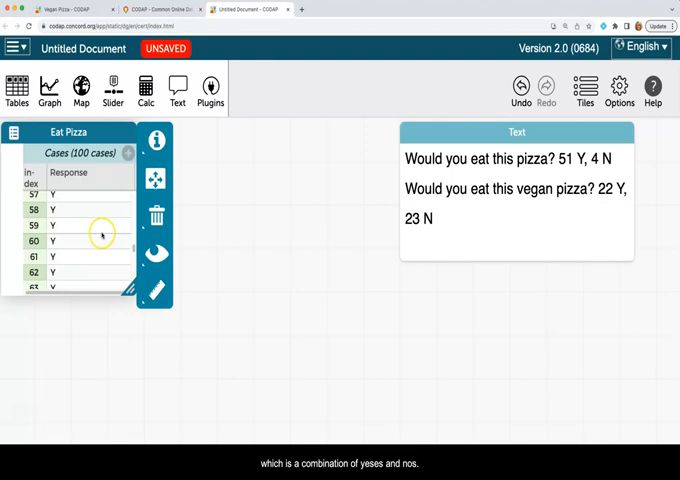
{"action": "scroll", "scroll_direction": "up", "scroll_amount": 3}
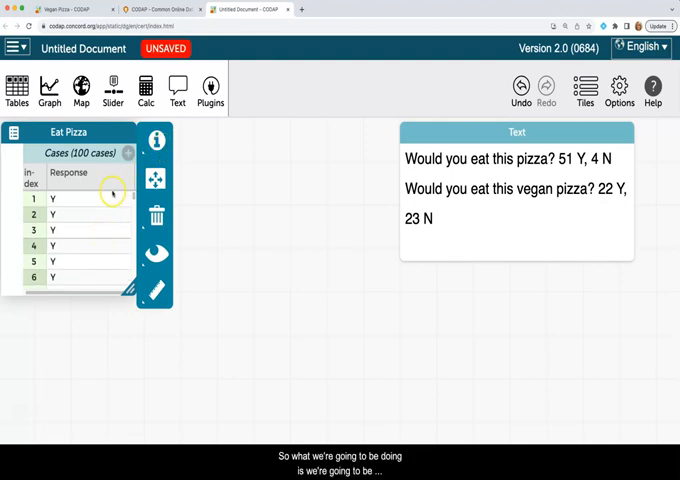
{"action": "mouse_move", "coordinate": [182, 175]}
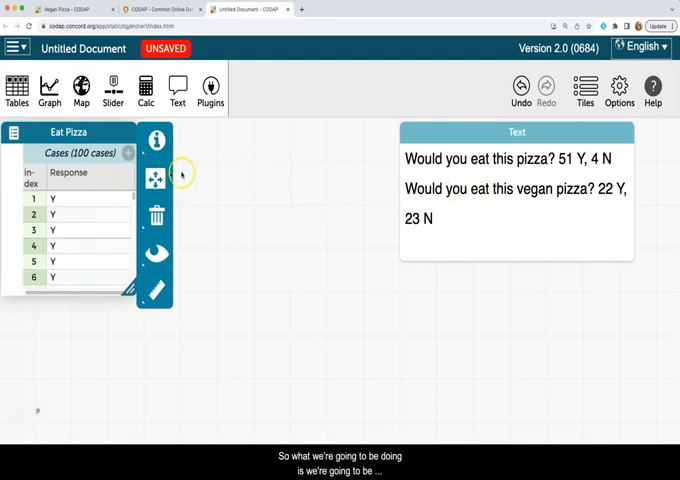
{"action": "mouse_move", "coordinate": [95, 207]}
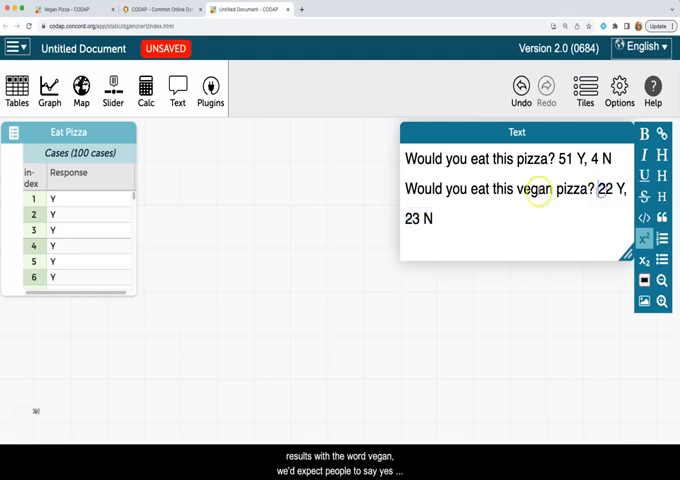
{"action": "double_click", "coordinate": [528, 189]}
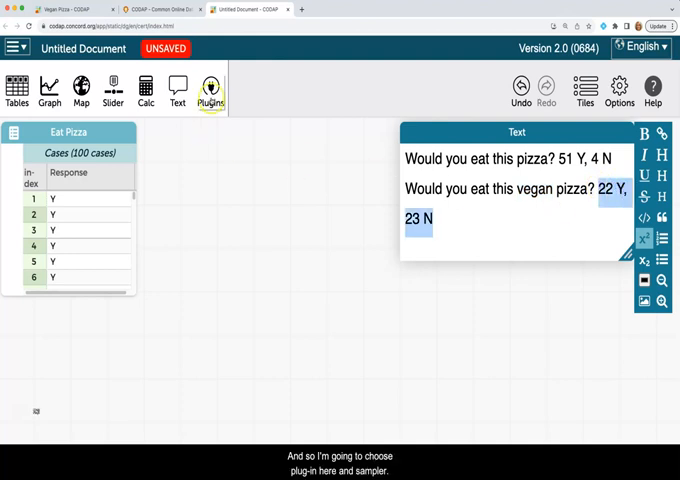
Step: Add a Sampler plugin that draws from the Eat Pizza dataset
{"action": "left_click", "coordinate": [210, 90]}
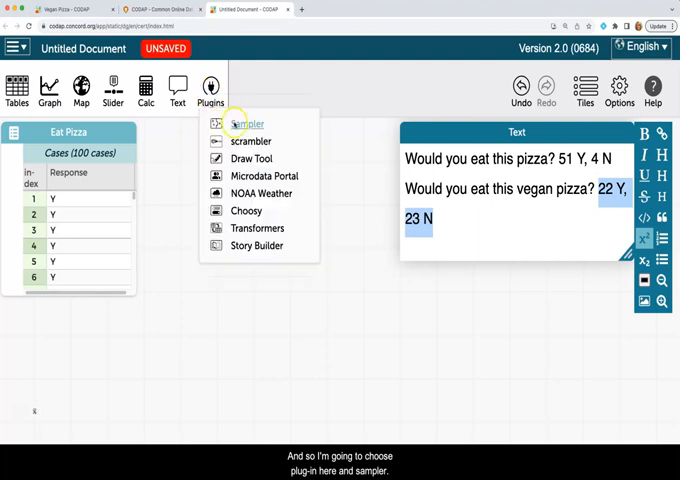
{"action": "left_click", "coordinate": [248, 124]}
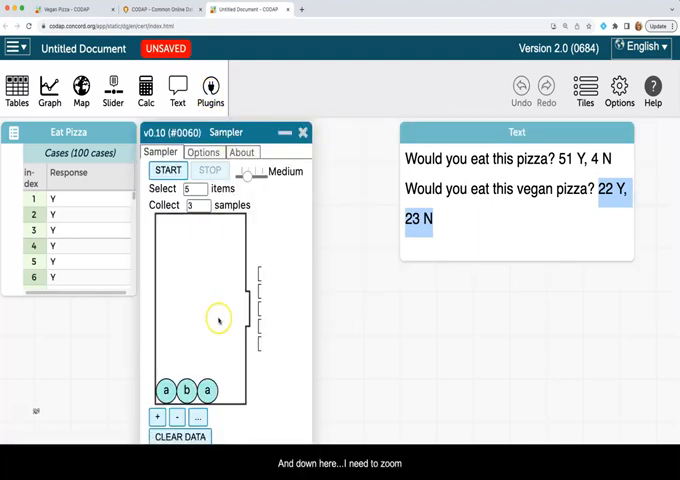
{"action": "mouse_move", "coordinate": [540, 88]}
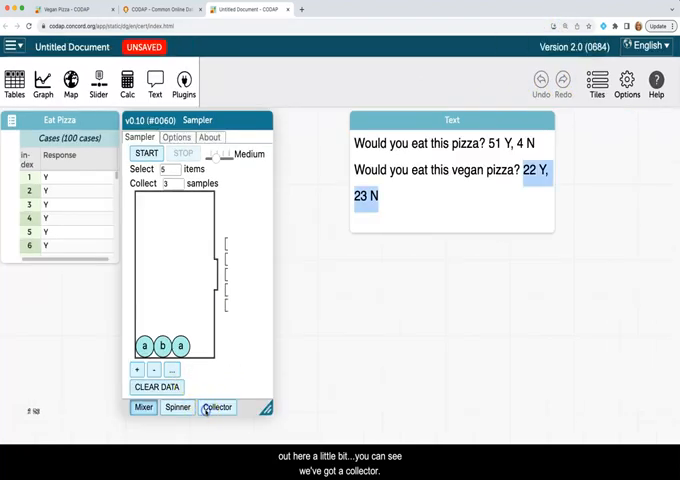
{"action": "left_click", "coordinate": [217, 407]}
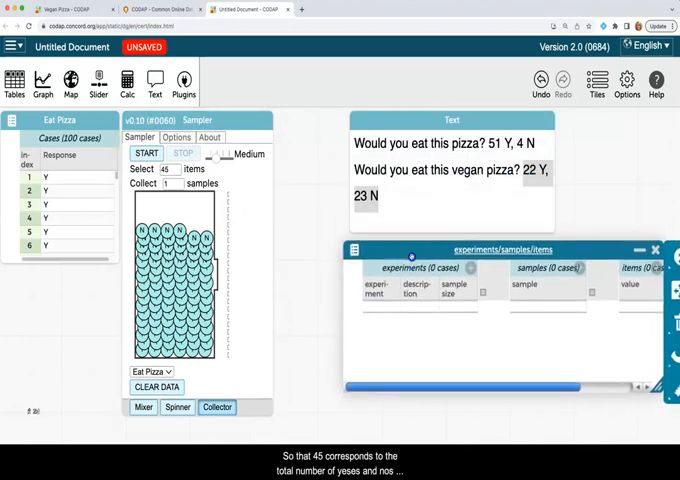
{"action": "left_click", "coordinate": [510, 183]}
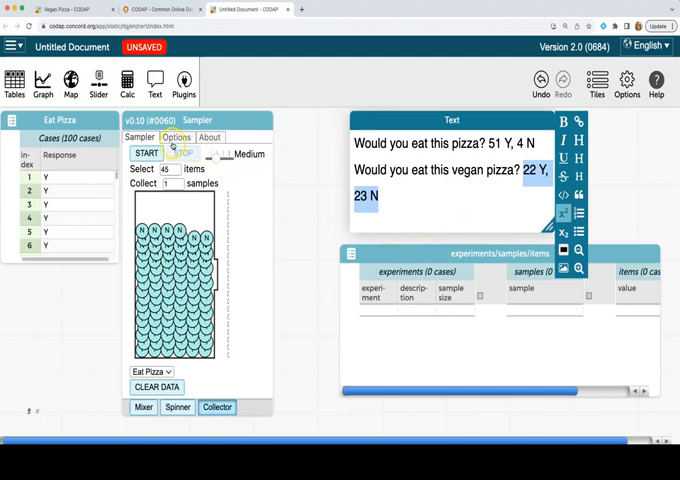
Step: Choose 'without replacement' in Sampler options and set the speed slider to Fast
{"action": "left_click", "coordinate": [175, 137]}
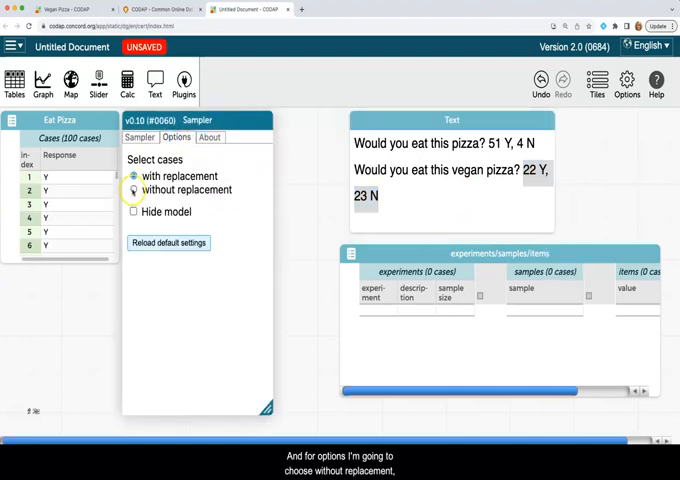
{"action": "left_click", "coordinate": [132, 189]}
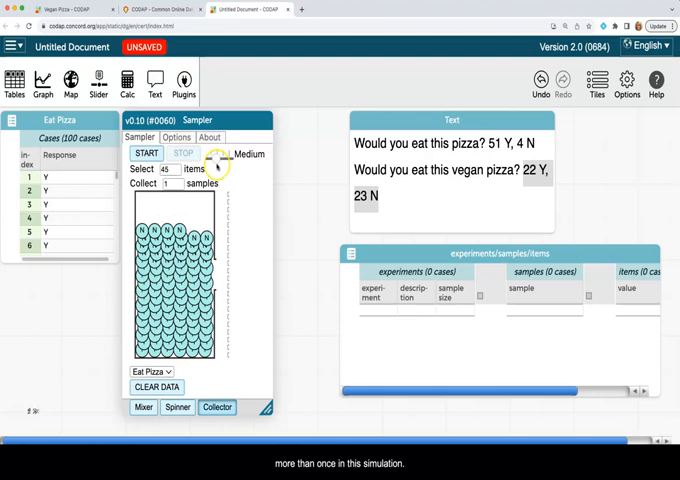
{"action": "left_click_drag", "start_coordinate": [213, 155], "coordinate": [225, 160]}
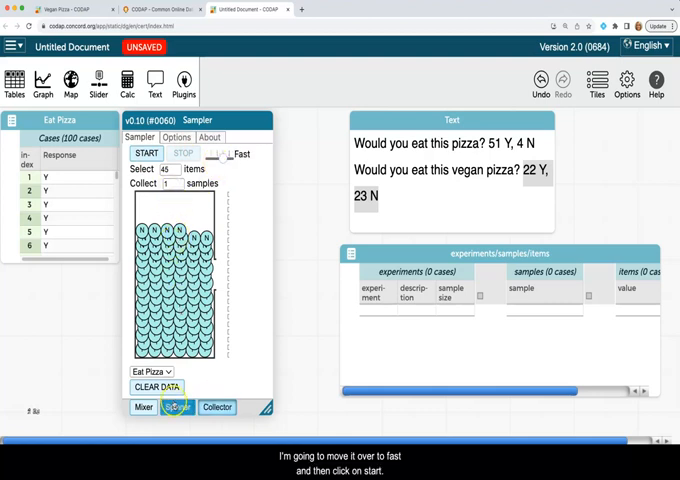
Step: Run the Sampler once to collect a 45-item sample
{"action": "left_click", "coordinate": [146, 153]}
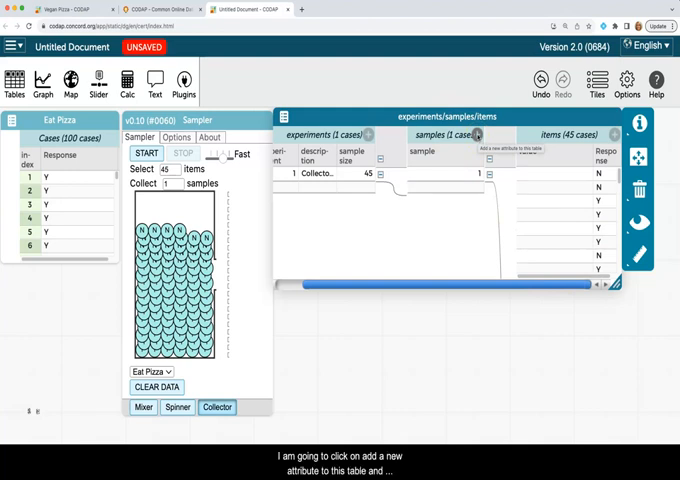
Step: Add a COUNT attribute to samples and insert the count() function into its formula
{"action": "left_click", "coordinate": [515, 135]}
{"action": "type", "text": "COUNT"}
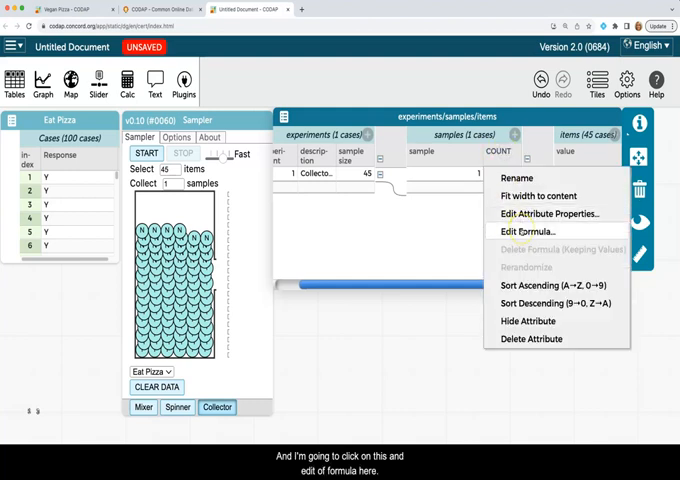
{"action": "left_click", "coordinate": [527, 231]}
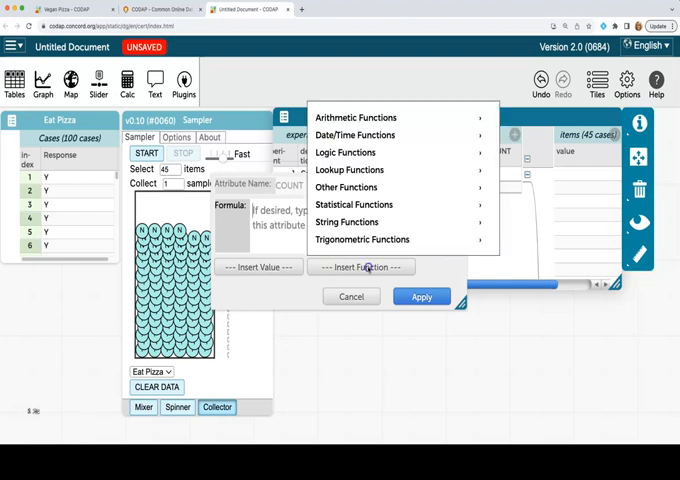
{"action": "left_click", "coordinate": [354, 204]}
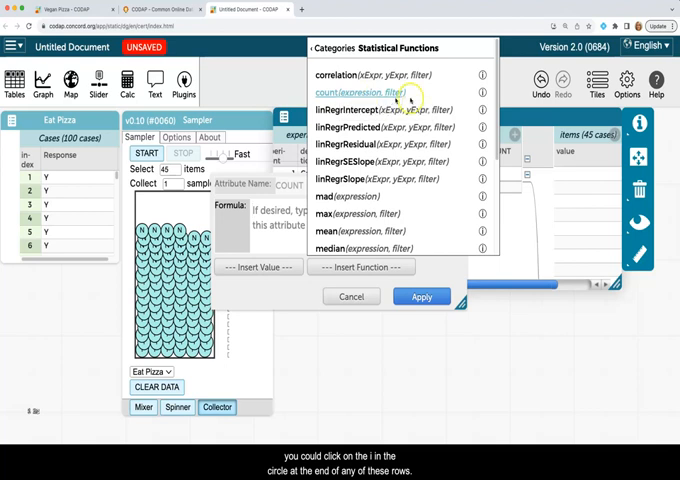
{"action": "left_click", "coordinate": [355, 93]}
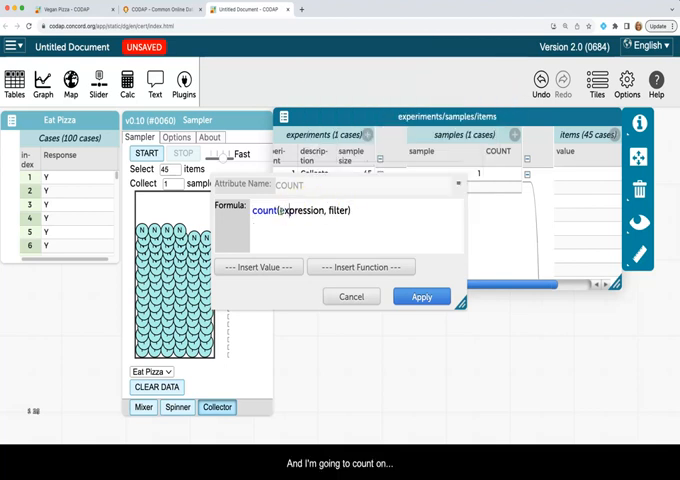
Step: Complete the formula as count(Response, Response="Y") and apply it
{"action": "double_click", "coordinate": [296, 211]}
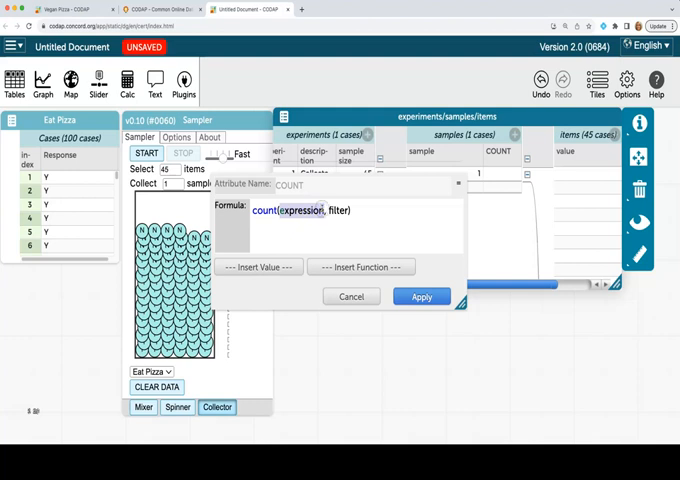
{"action": "type", "text": "RESP"}
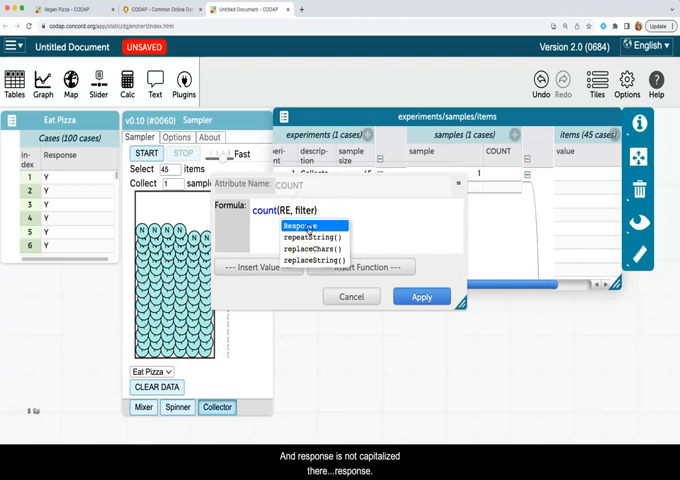
{"action": "left_click", "coordinate": [300, 224]}
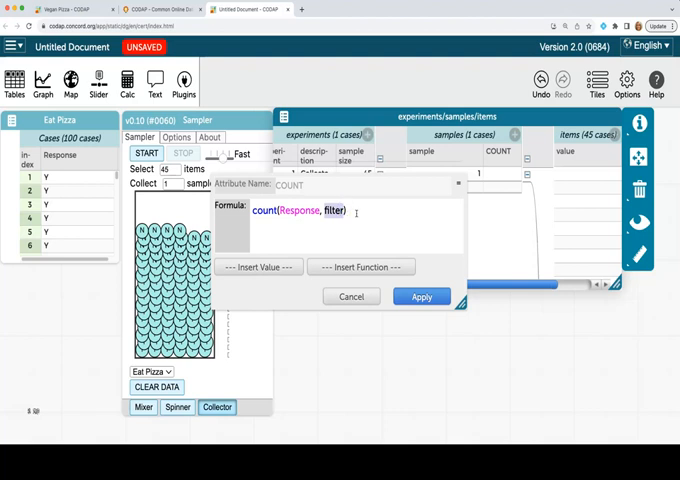
{"action": "type", "text": "R"}
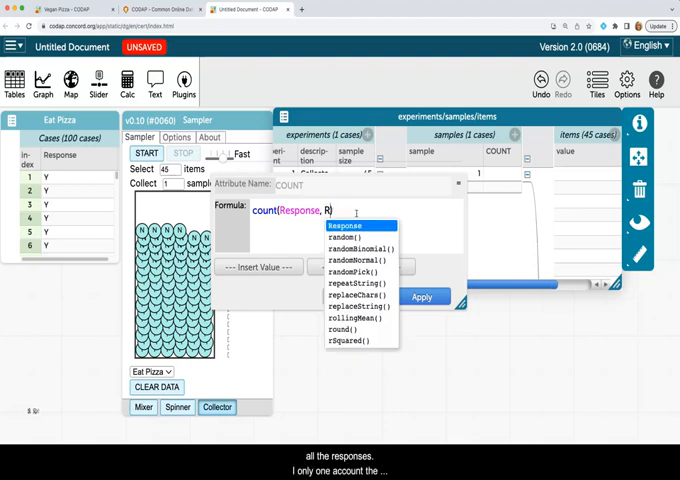
{"action": "left_click", "coordinate": [344, 226]}
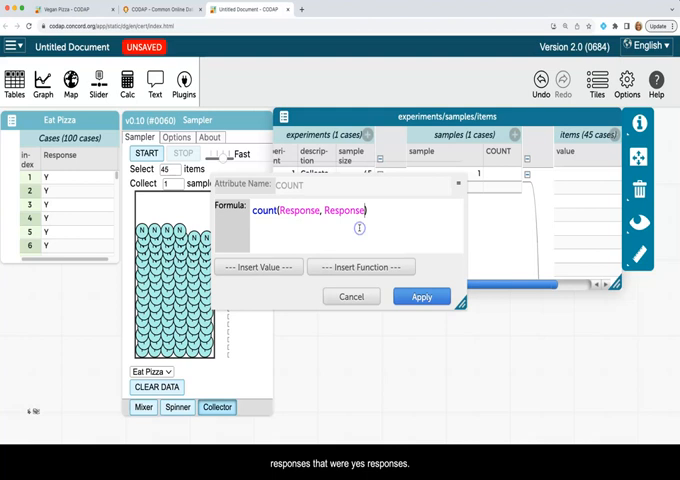
{"action": "type", "text": "=\"Y"}
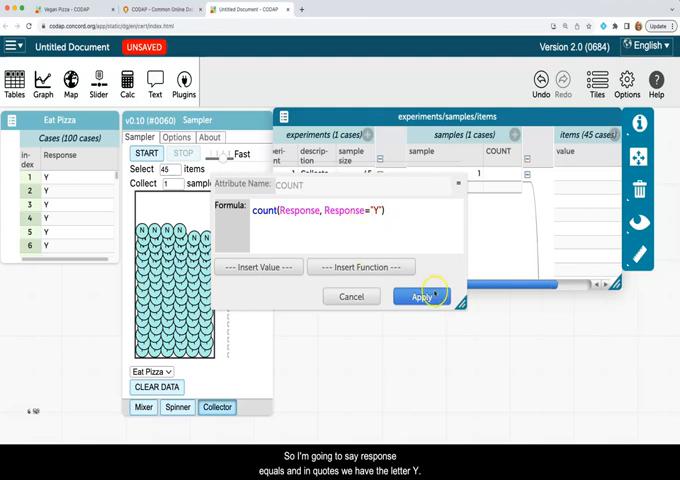
{"action": "left_click", "coordinate": [421, 296]}
{"action": "type", "text": "99"}
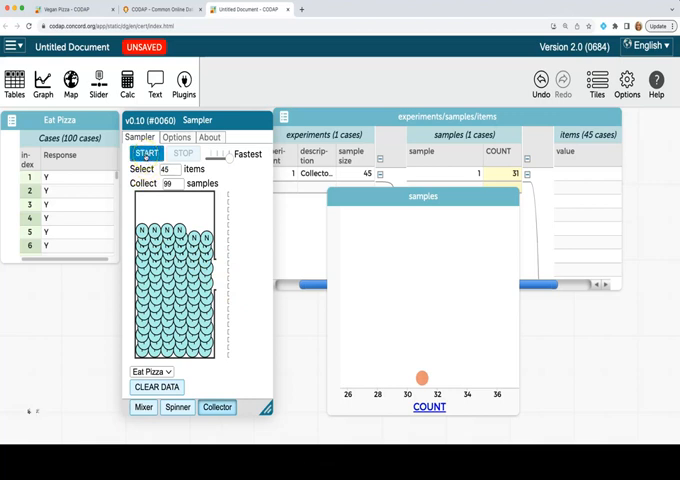
Step: Run the Sampler to collect the remaining 99 samples
{"action": "left_click", "coordinate": [146, 152]}
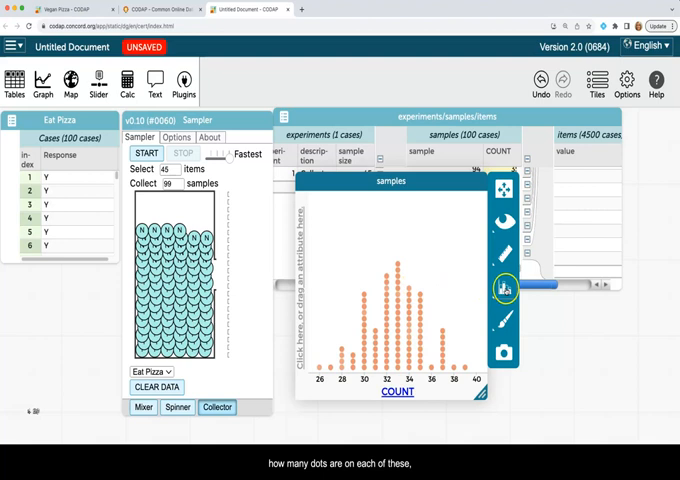
Step: Group the COUNT graph's points into bins and fuse the dots into histogram bars
{"action": "left_click", "coordinate": [506, 287]}
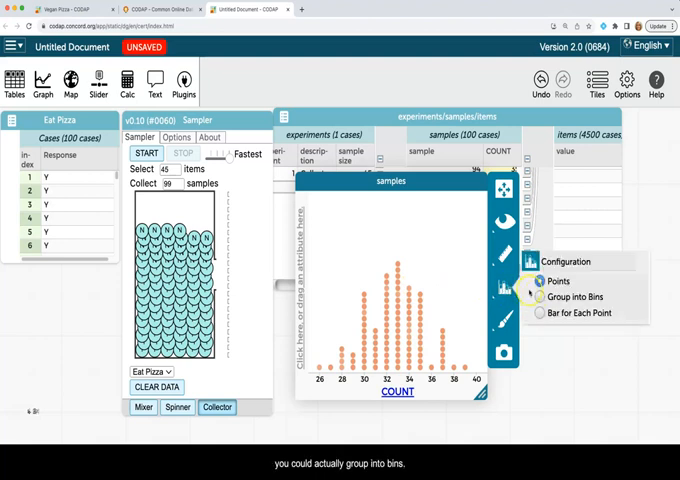
{"action": "left_click", "coordinate": [578, 297]}
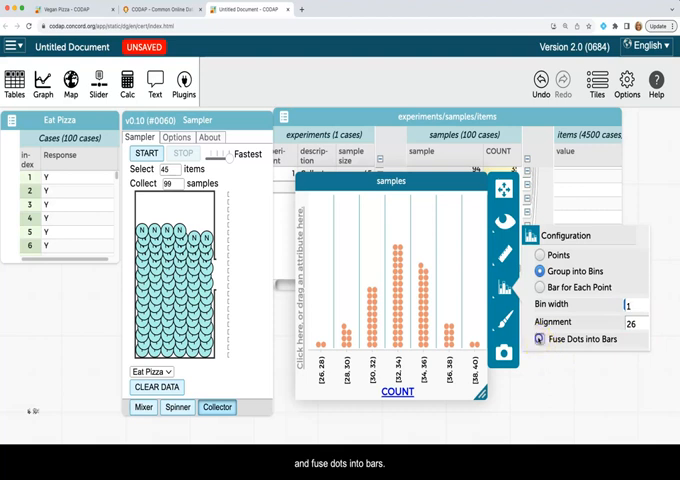
{"action": "left_click", "coordinate": [540, 338]}
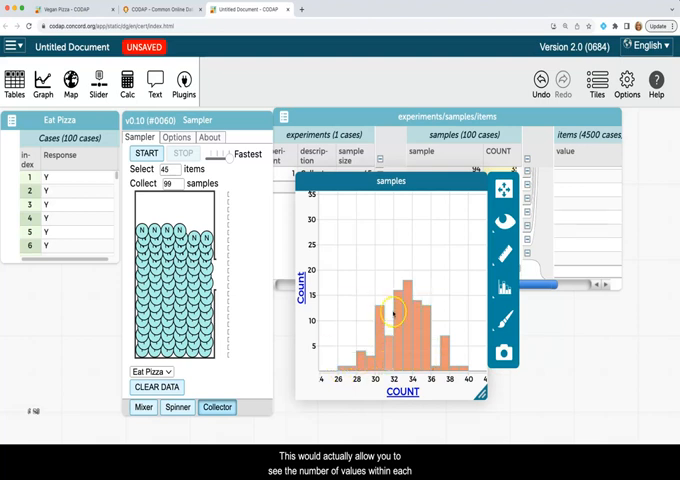
{"action": "mouse_move", "coordinate": [408, 350]}
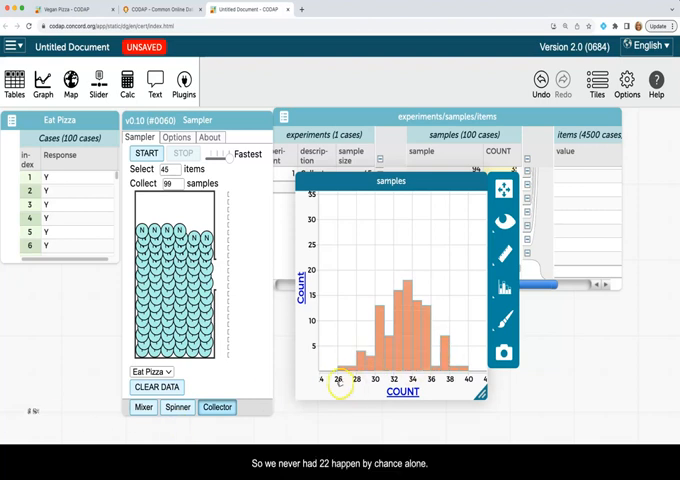
{"action": "mouse_move", "coordinate": [343, 360]}
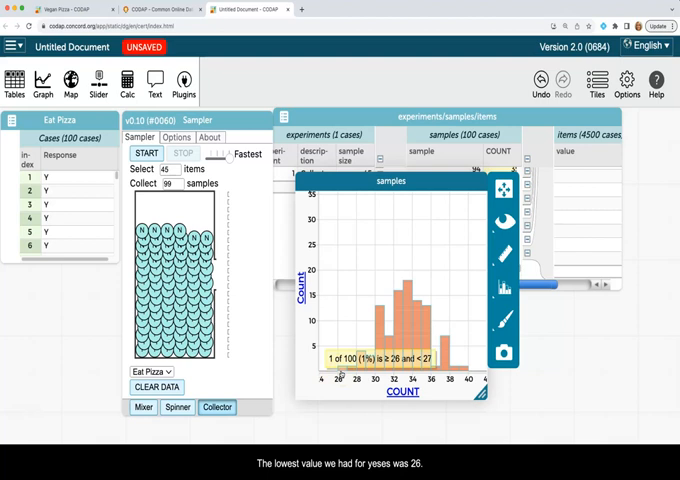
{"action": "mouse_move", "coordinate": [330, 390]}
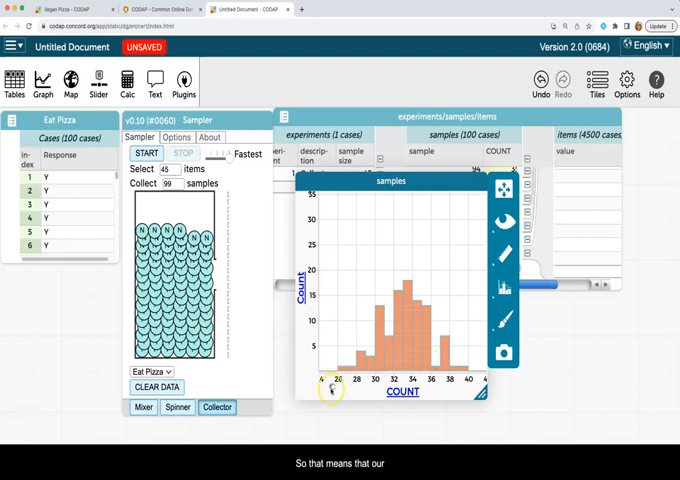